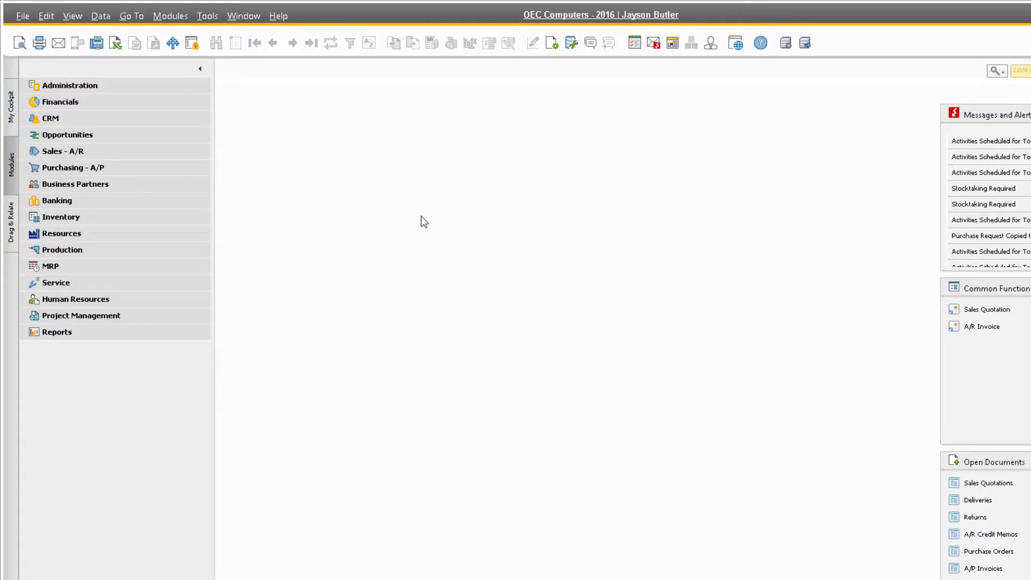
Start a new blank Incoming Payments form from Banking > Incoming Payments.
{"action": "left_click", "coordinate": [54, 201]}
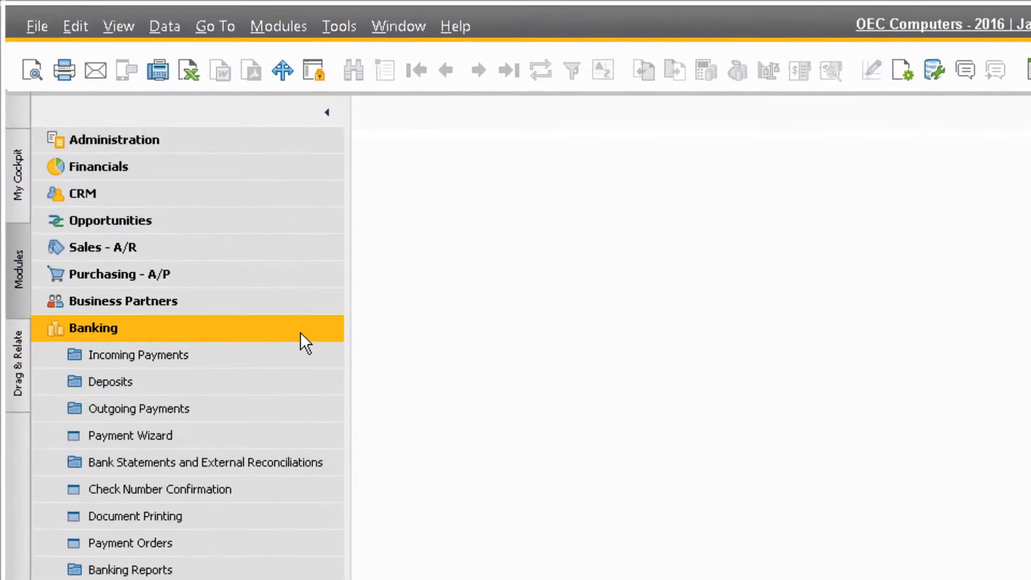
{"action": "left_click", "coordinate": [139, 354]}
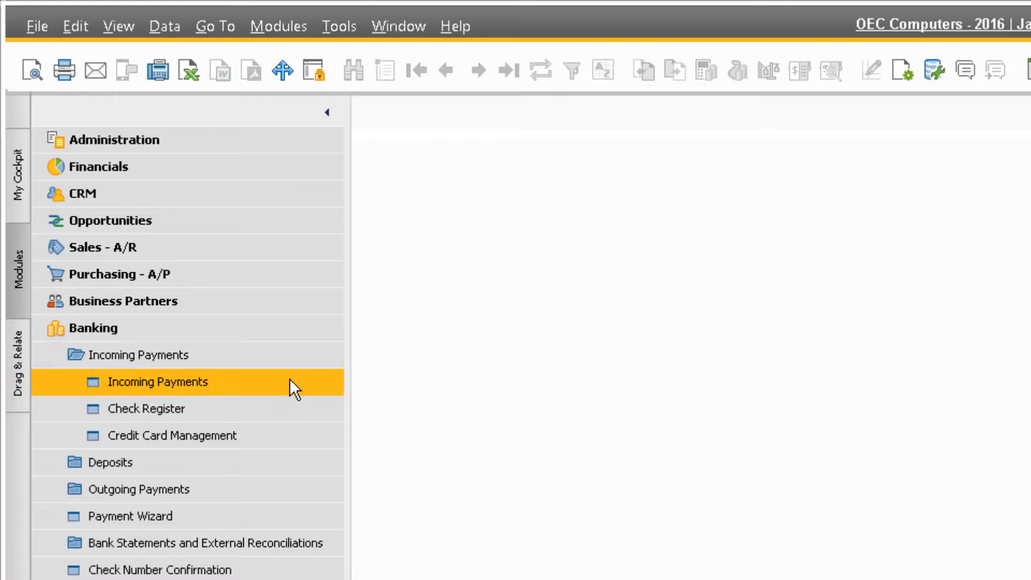
{"action": "double_click", "coordinate": [157, 381]}
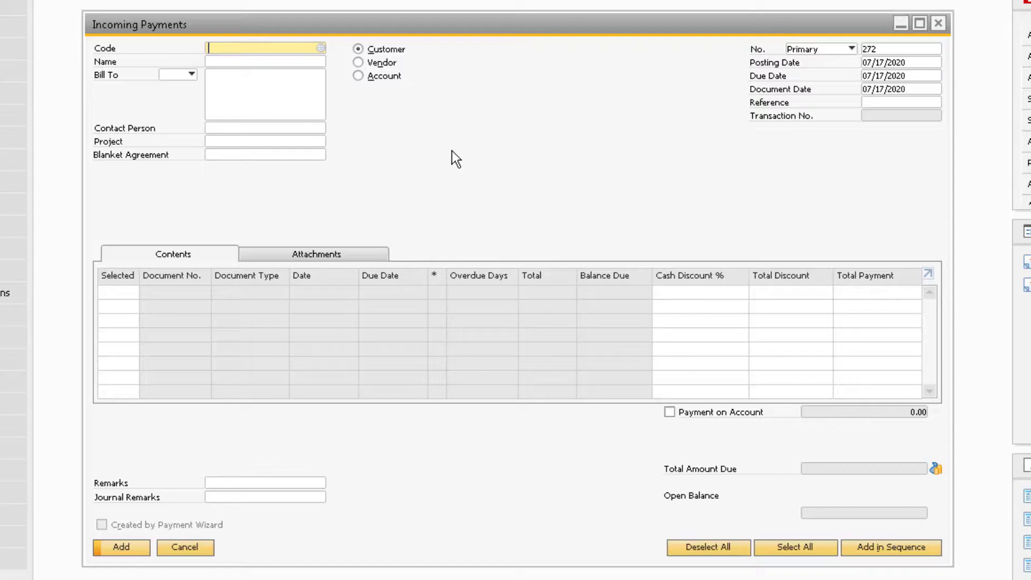
Choose customer C20000 (Maxi-Teq), select invoice 1098 and reduce its Total Payment to 400.00.
{"action": "left_click", "coordinate": [320, 48]}
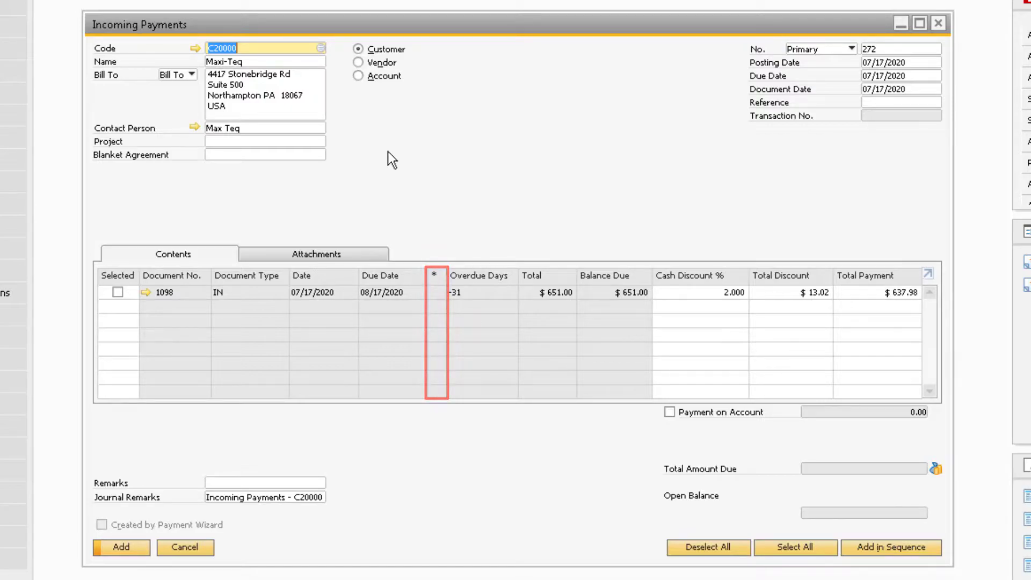
{"action": "left_click", "coordinate": [700, 292]}
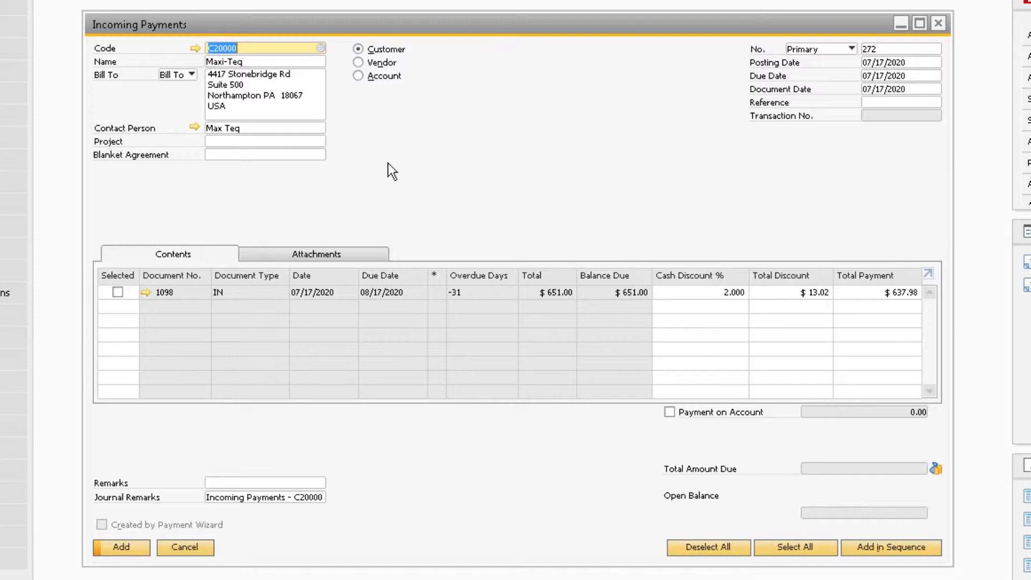
{"action": "mouse_move", "coordinate": [400, 183]}
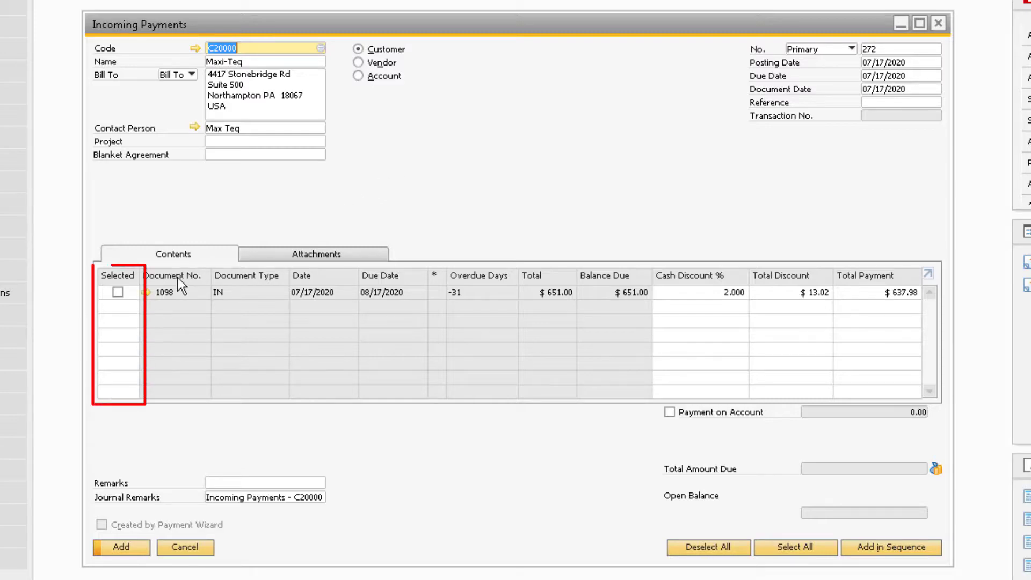
{"action": "left_click", "coordinate": [118, 292]}
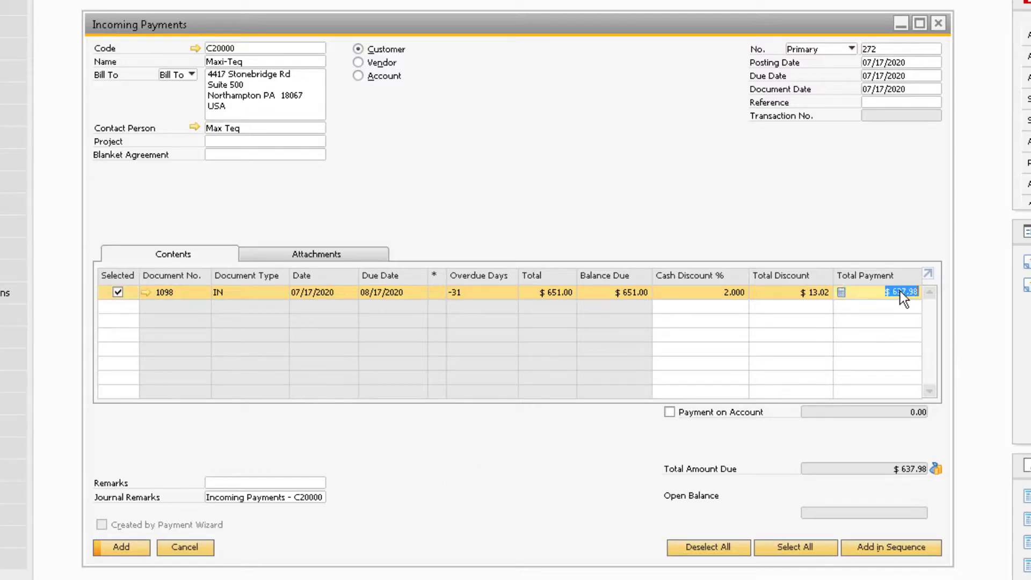
{"action": "type", "text": "400.00"}
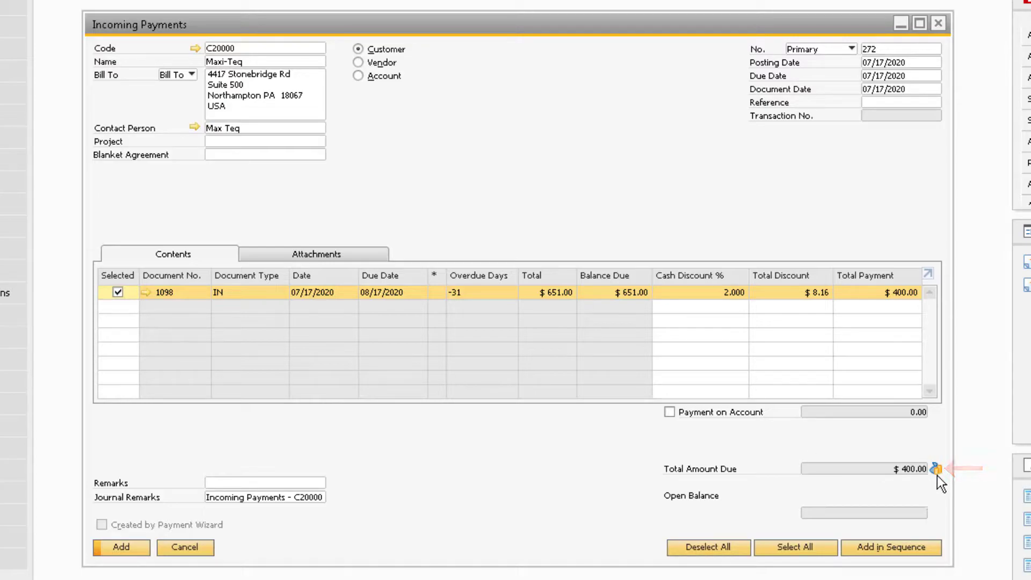
In Payment Means, record check number 235 for 400.00 on the Check tab and confirm.
{"action": "left_click", "coordinate": [935, 468]}
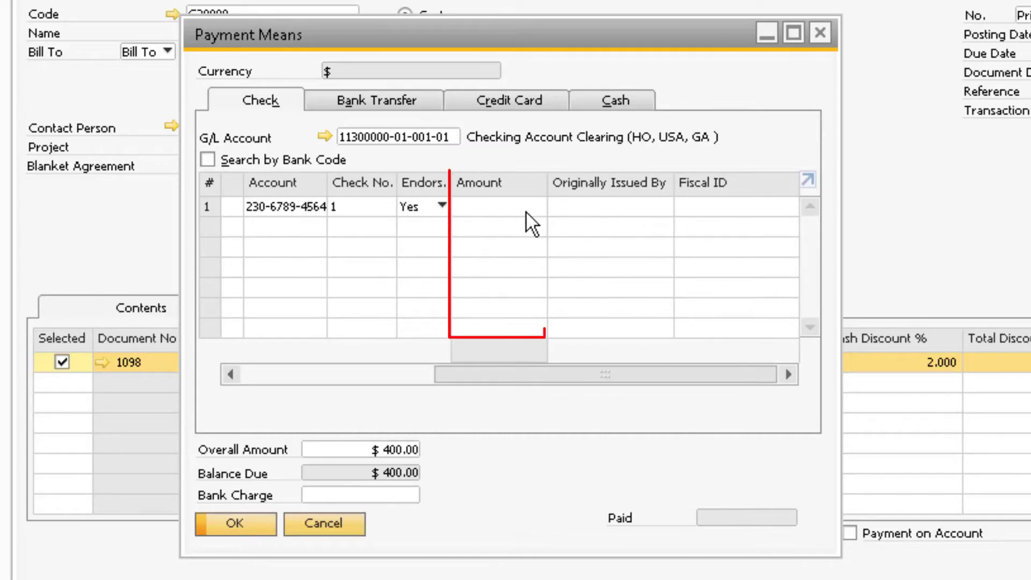
{"action": "left_click", "coordinate": [496, 206]}
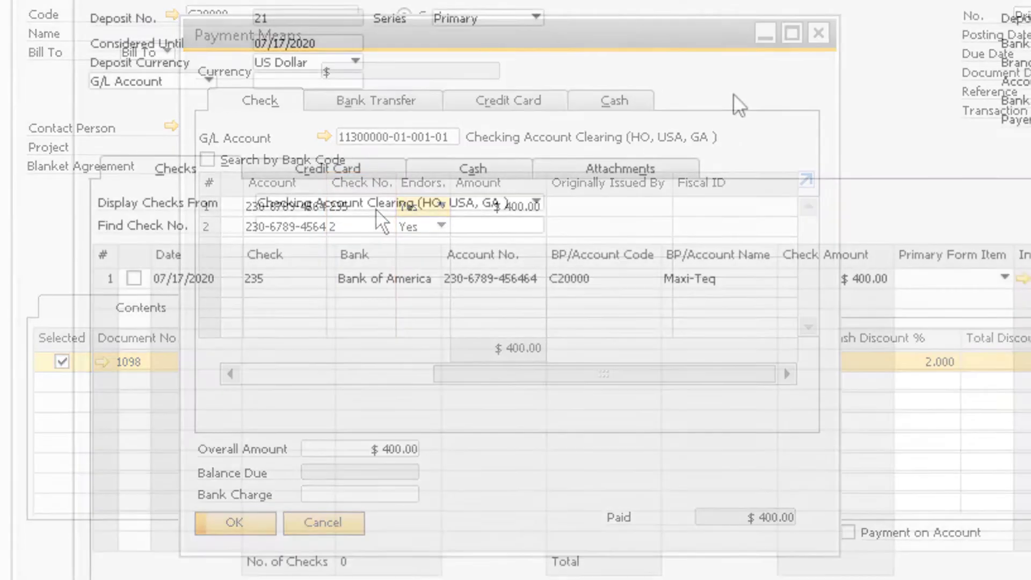
{"action": "left_click", "coordinate": [234, 523]}
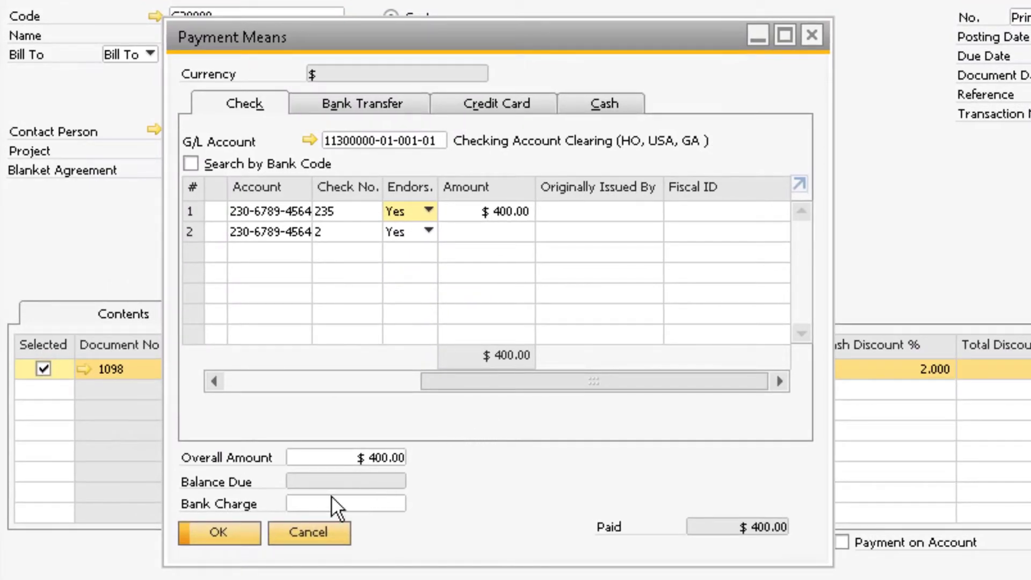
{"action": "left_click", "coordinate": [217, 533]}
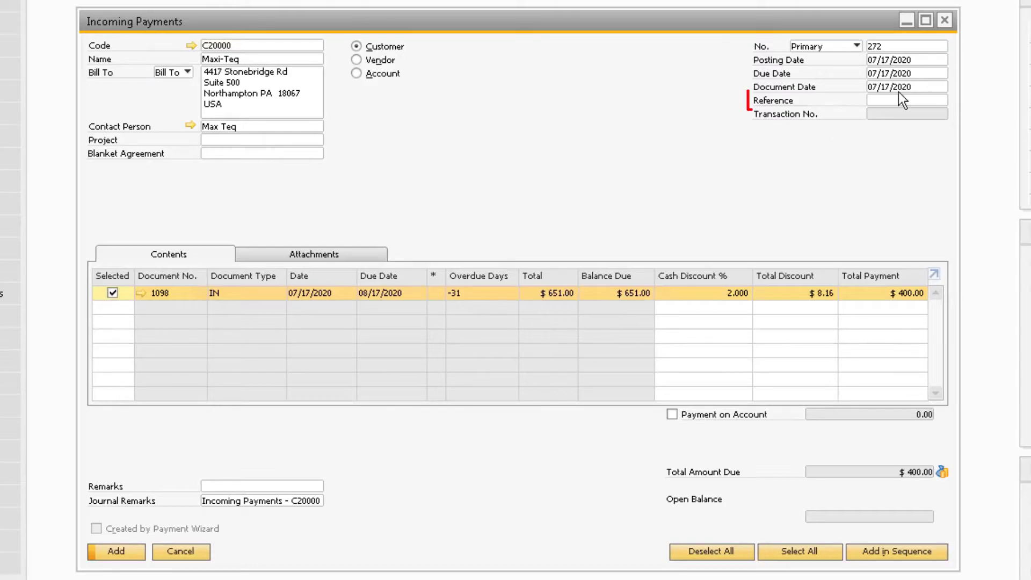
Set Reference to 235 and add the payment, leaving $242.84 due on invoice 1098.
{"action": "type", "text": "235"}
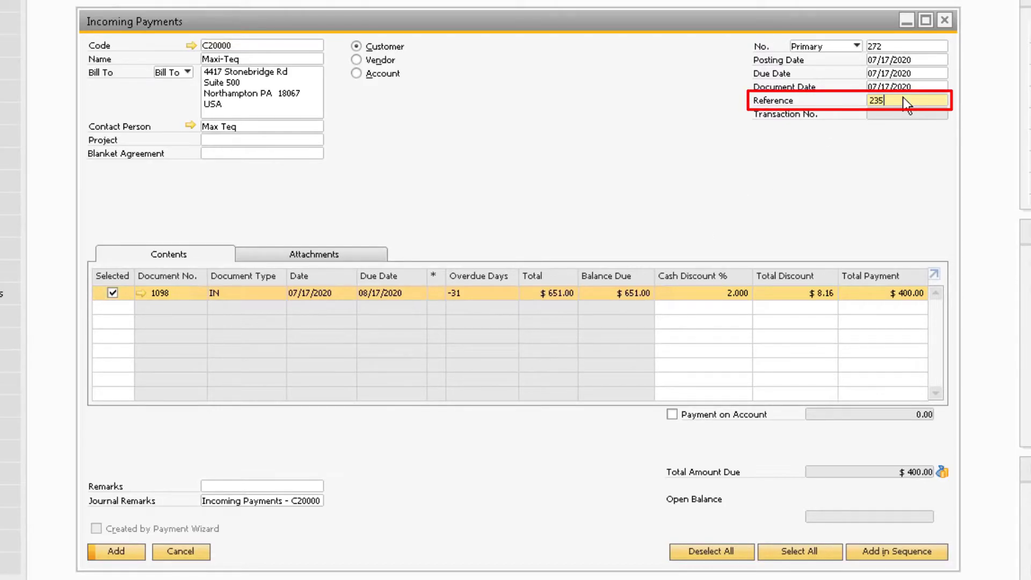
{"action": "left_click", "coordinate": [260, 140]}
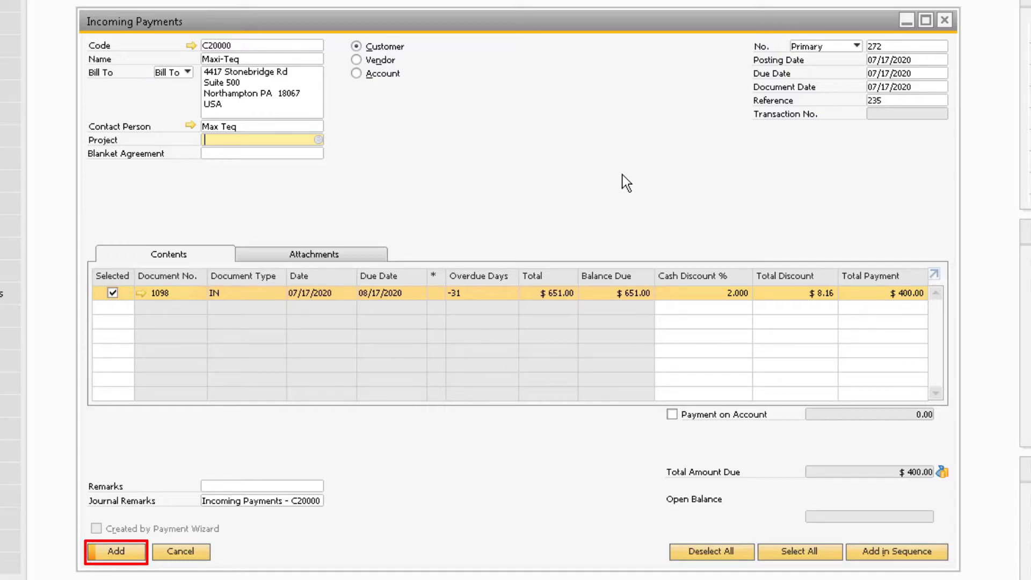
{"action": "left_click", "coordinate": [116, 550]}
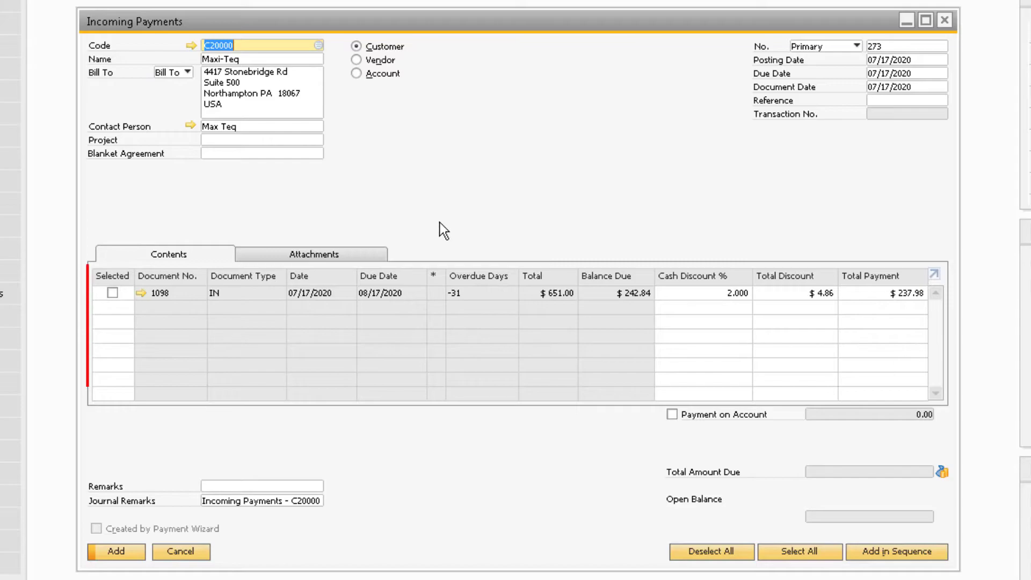
Select invoice 1098's remaining balance and start a bank transfer from the Cash at Bank - Checking account.
{"action": "left_click", "coordinate": [111, 292]}
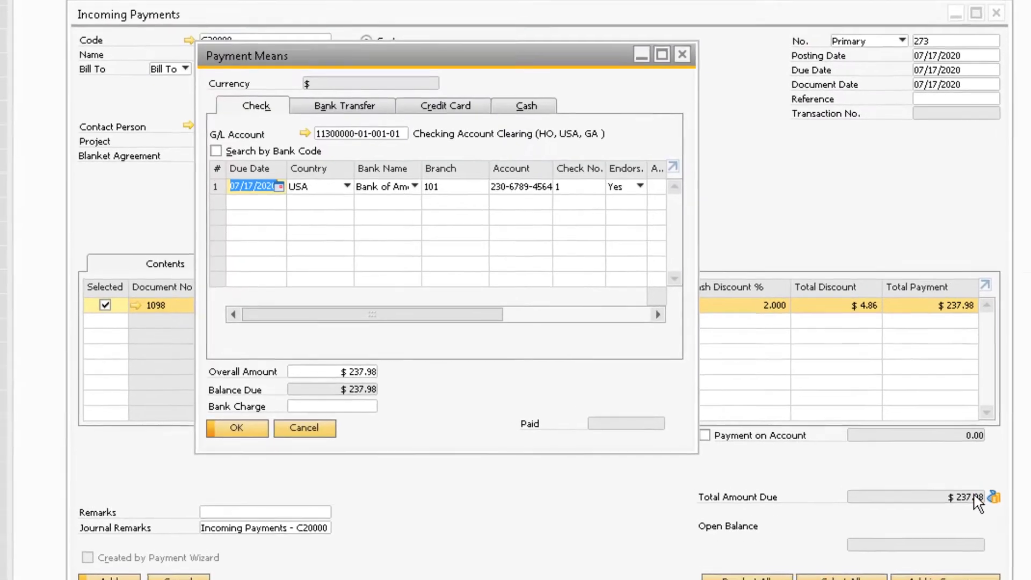
{"action": "left_click", "coordinate": [343, 107]}
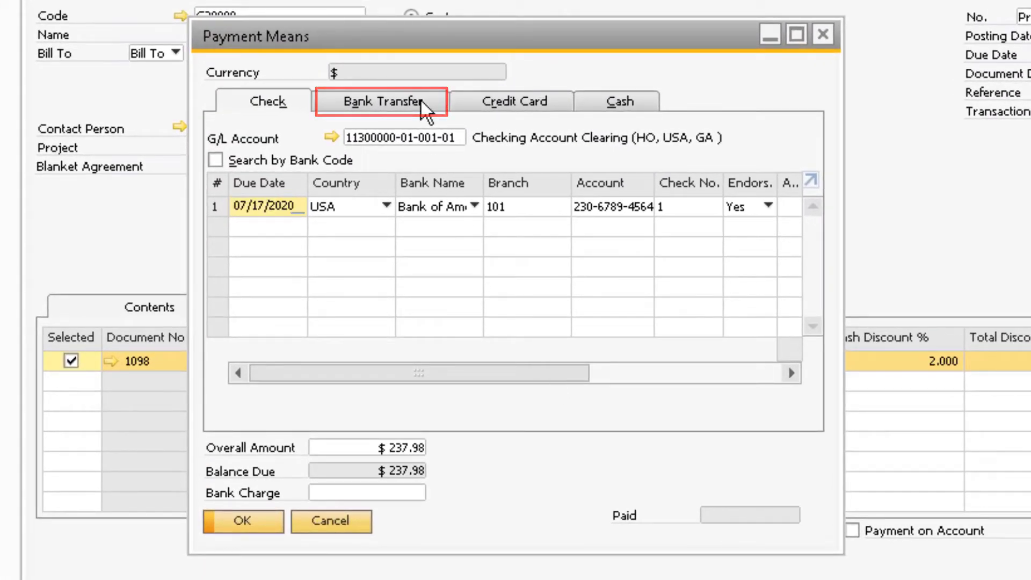
{"action": "left_click", "coordinate": [391, 101]}
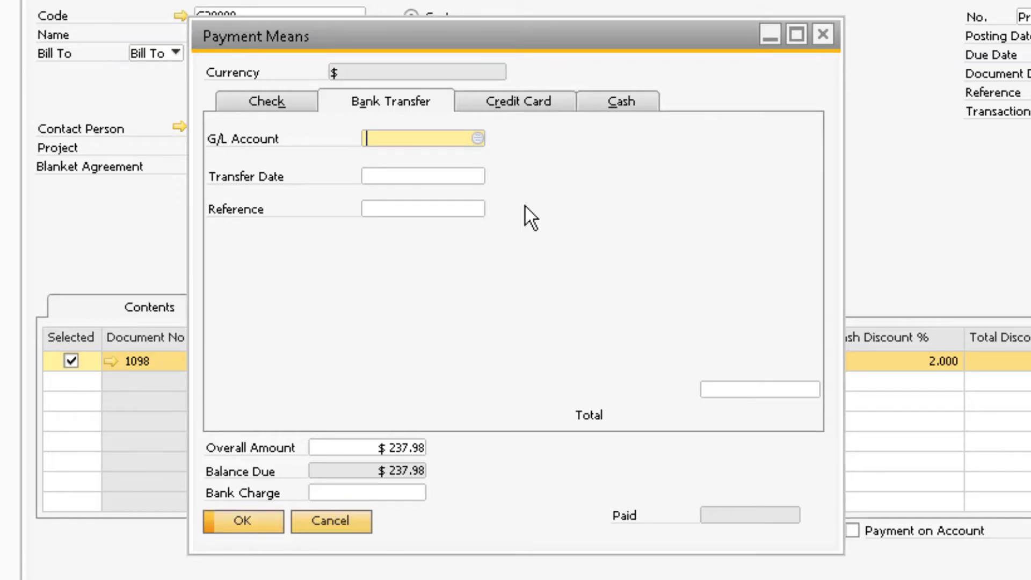
{"action": "left_click", "coordinate": [476, 139]}
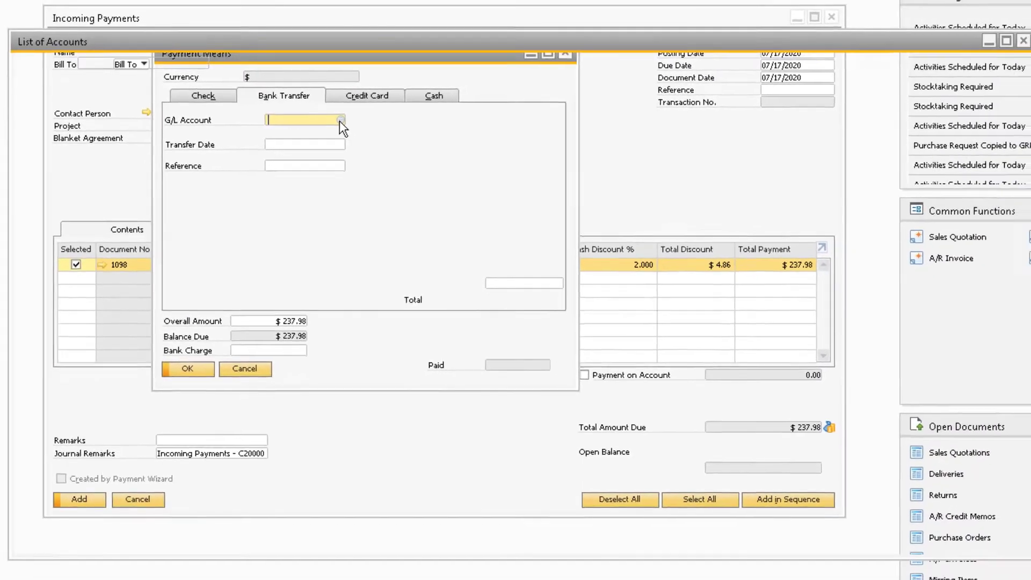
{"action": "left_click", "coordinate": [340, 120]}
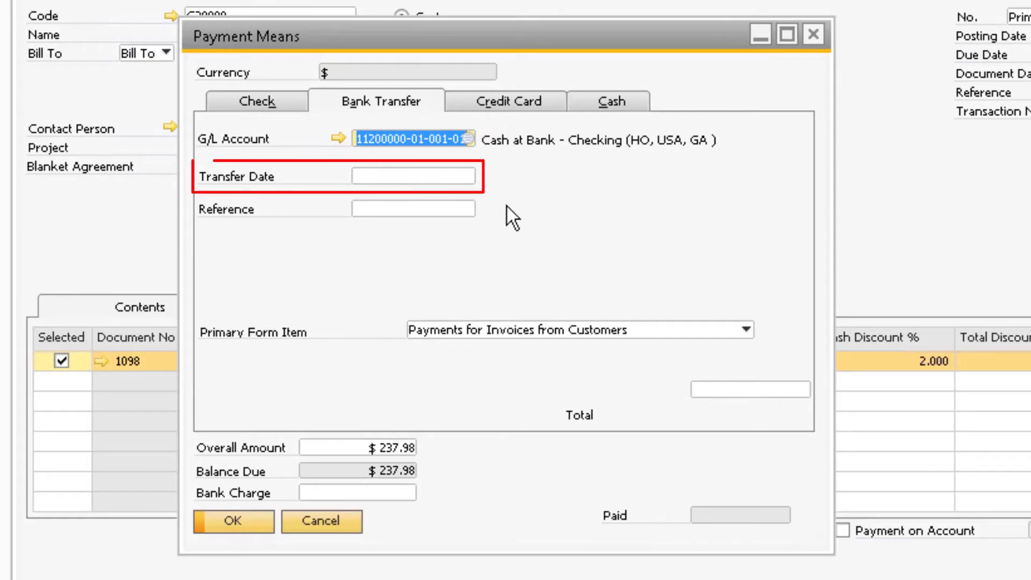
Enter the transfer date, reference ACH and total 237.98, then confirm the bank transfer means.
{"action": "type", "text": "717"}
{"action": "left_click", "coordinate": [413, 208]}
{"action": "type", "text": "A"}
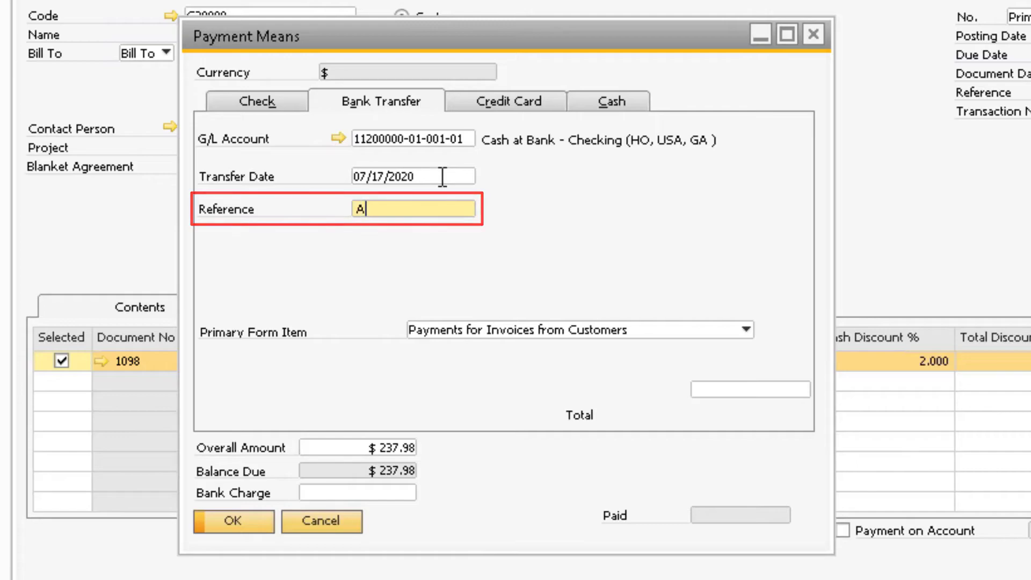
{"action": "type", "text": "CH"}
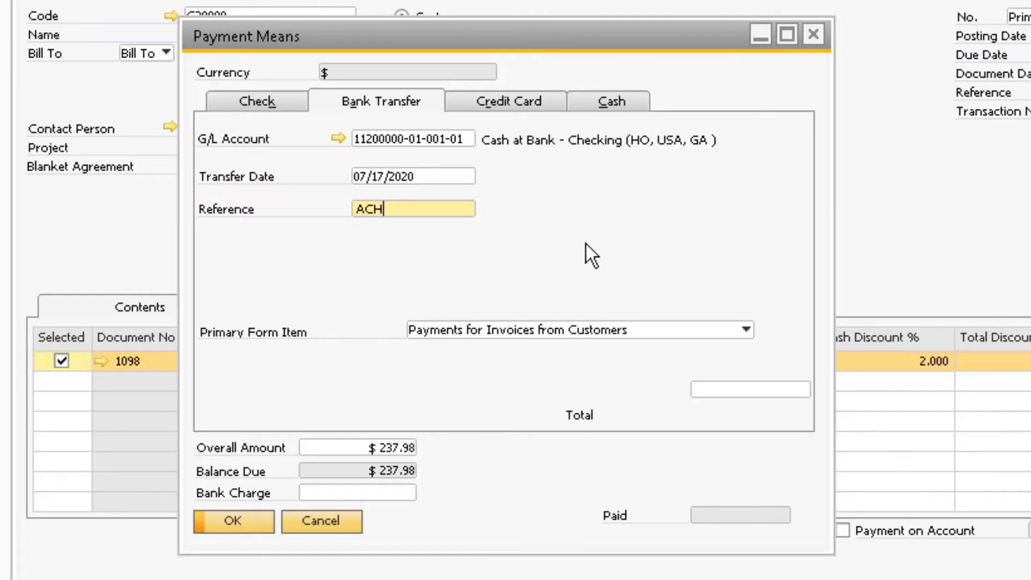
{"action": "mouse_move", "coordinate": [720, 398]}
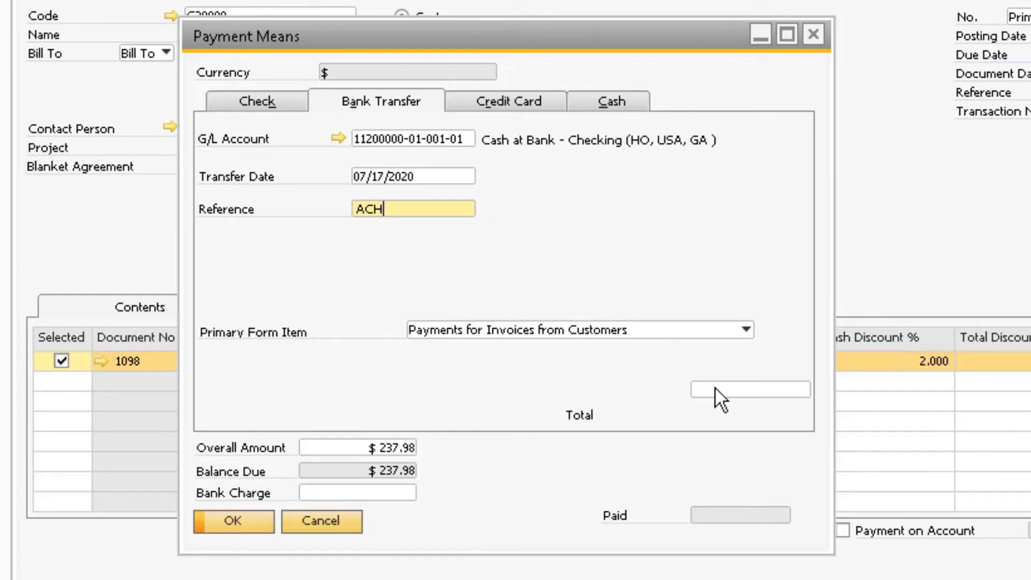
{"action": "left_click", "coordinate": [748, 389]}
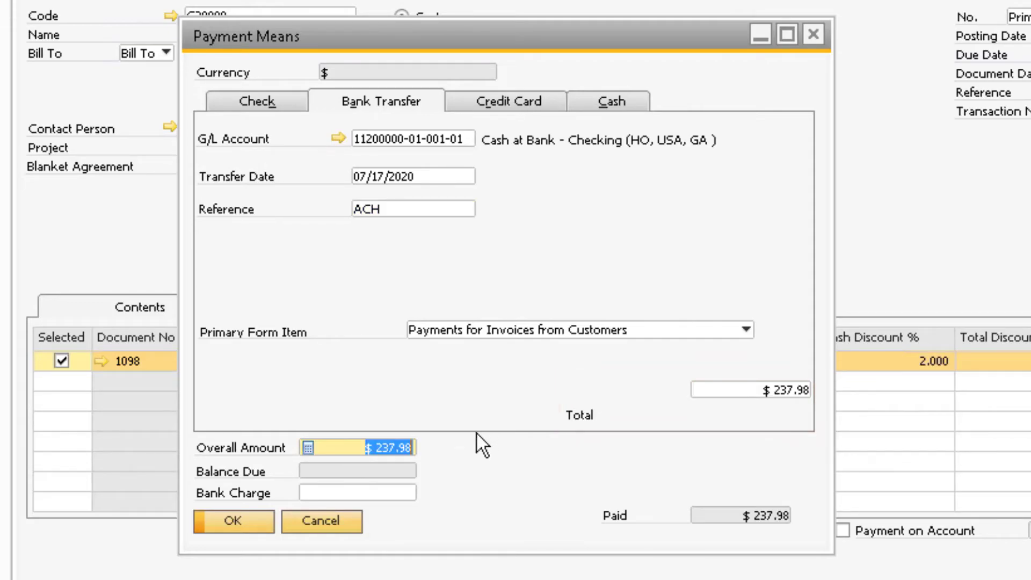
{"action": "mouse_move", "coordinate": [450, 476]}
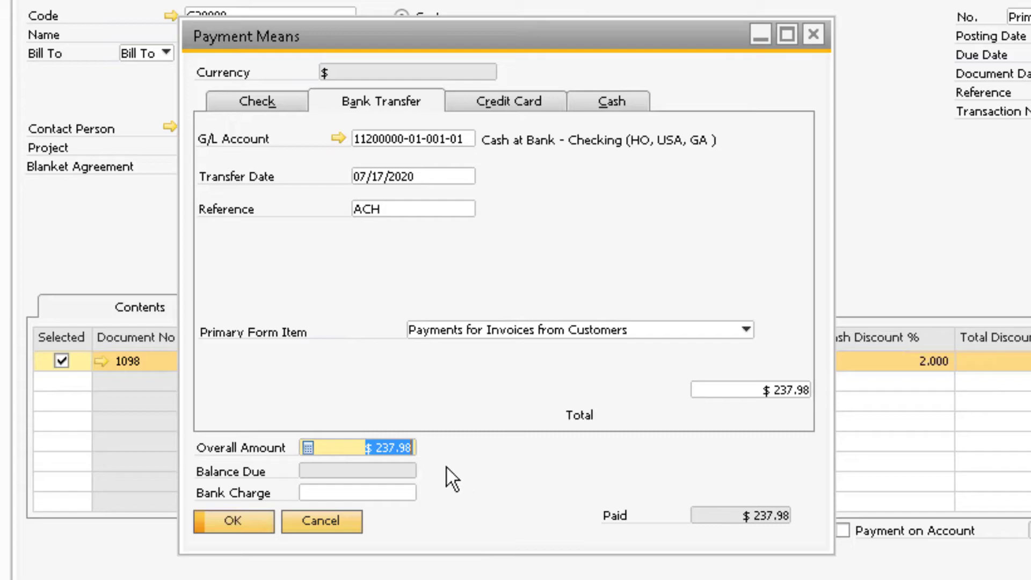
{"action": "left_click", "coordinate": [232, 520]}
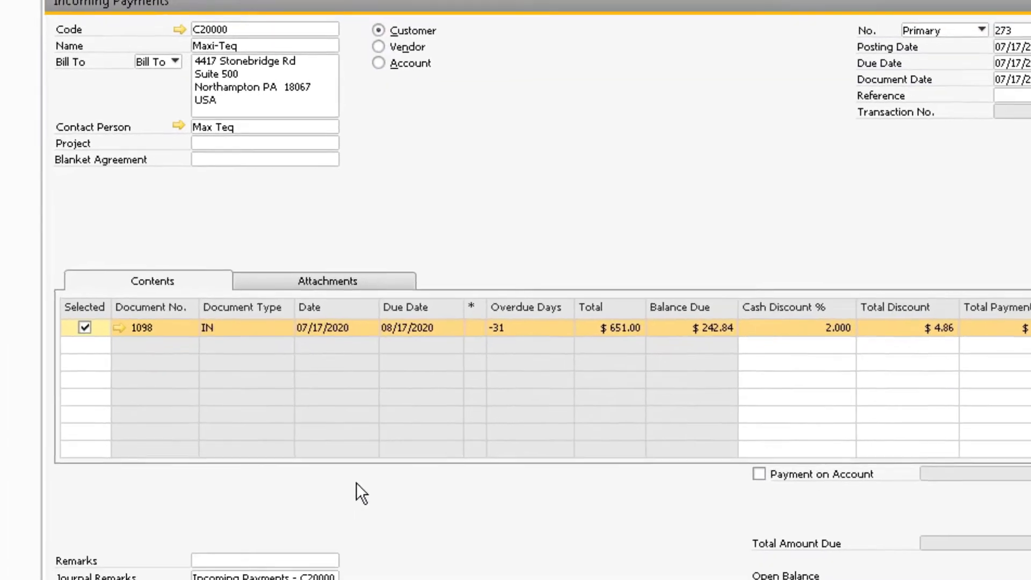
Add the $237.98 transfer payment, then begin a new payment on account for C20000 Maxi-Teq.
{"action": "left_click", "coordinate": [114, 545]}
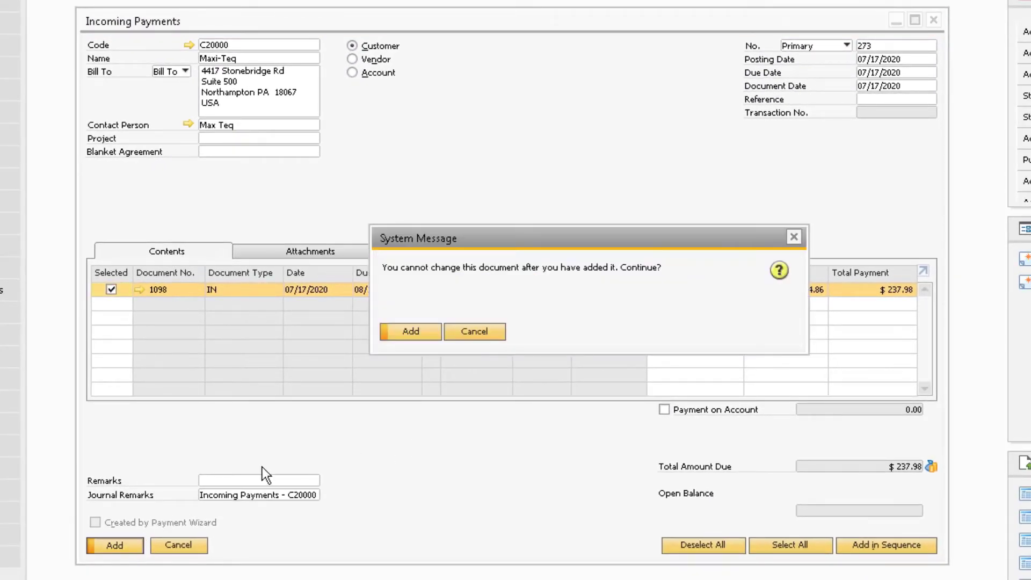
{"action": "left_click", "coordinate": [409, 332]}
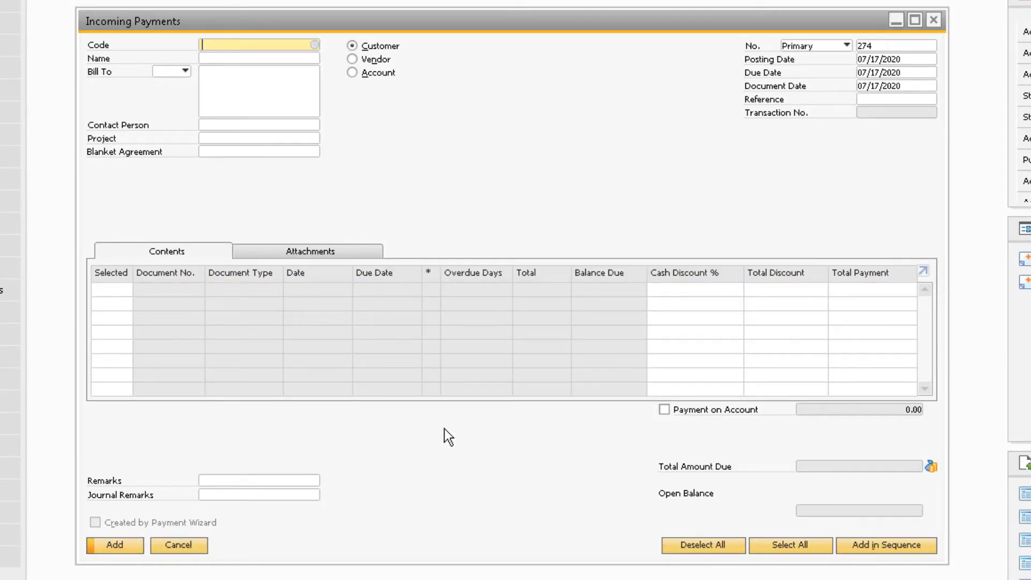
{"action": "left_click", "coordinate": [312, 44]}
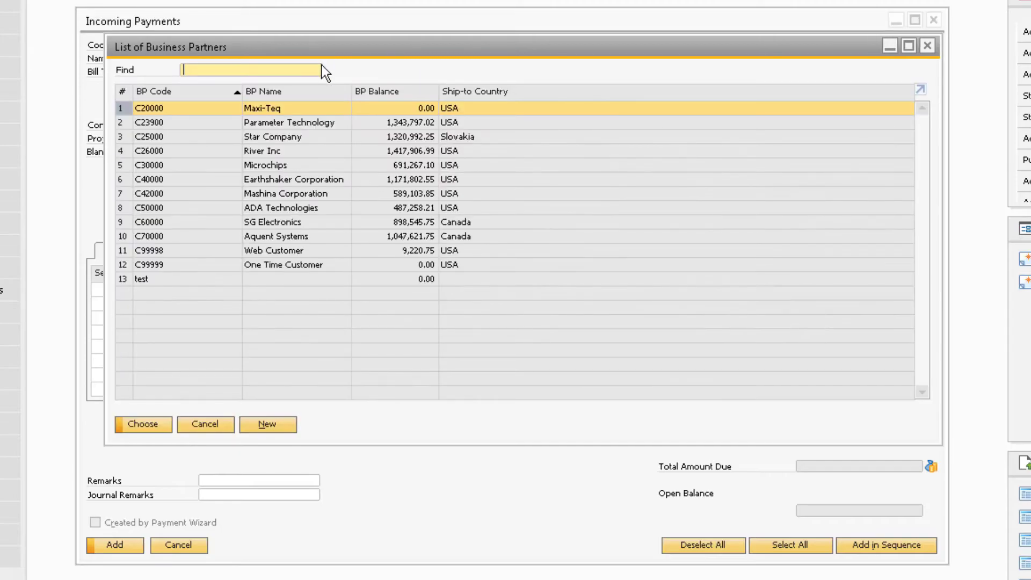
{"action": "left_click", "coordinate": [142, 424]}
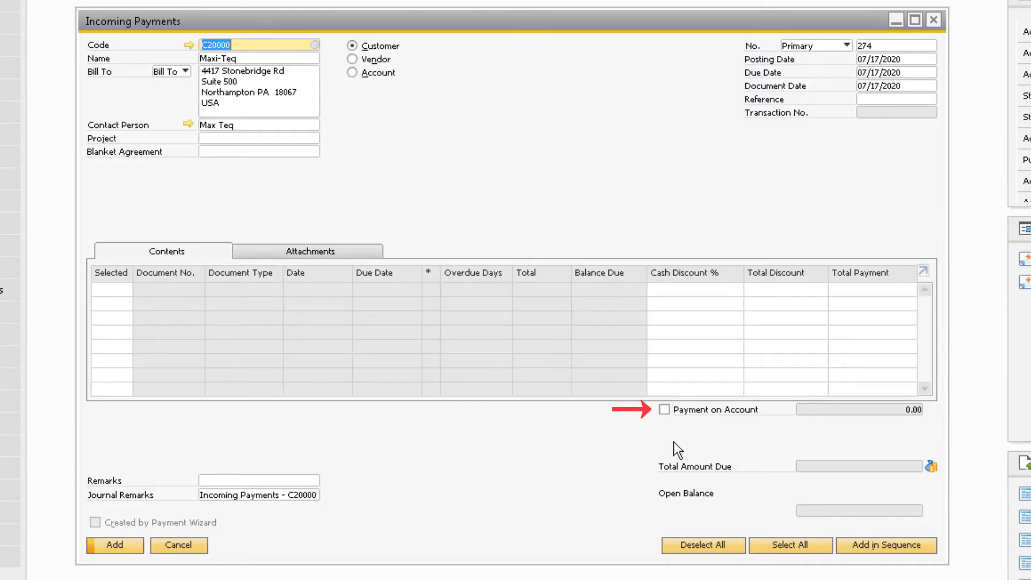
{"action": "left_click", "coordinate": [647, 409]}
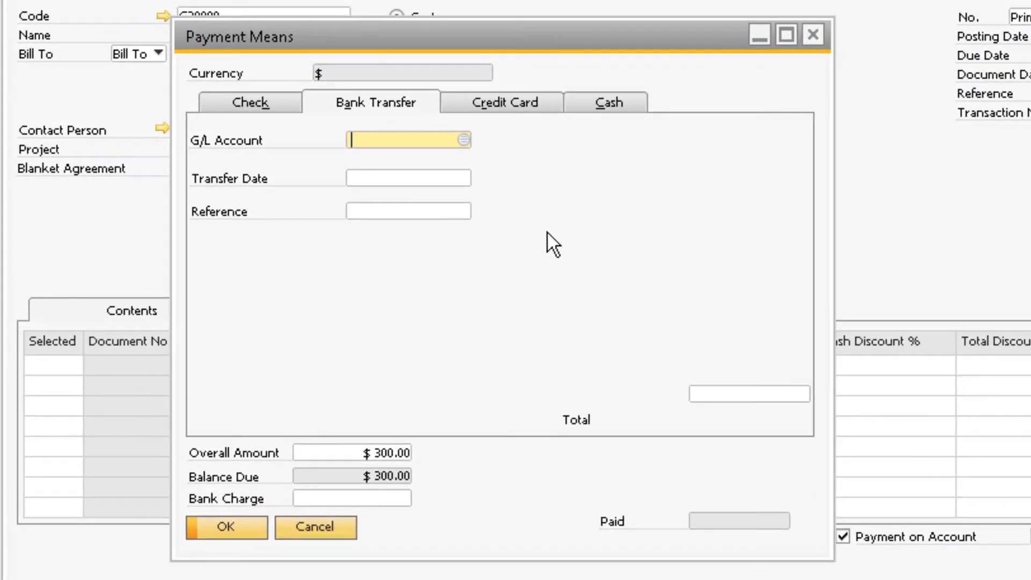
Record 300 as cash in Payment Means, add the on-account payment, and enter C20000 on the fresh form.
{"action": "left_click", "coordinate": [608, 102]}
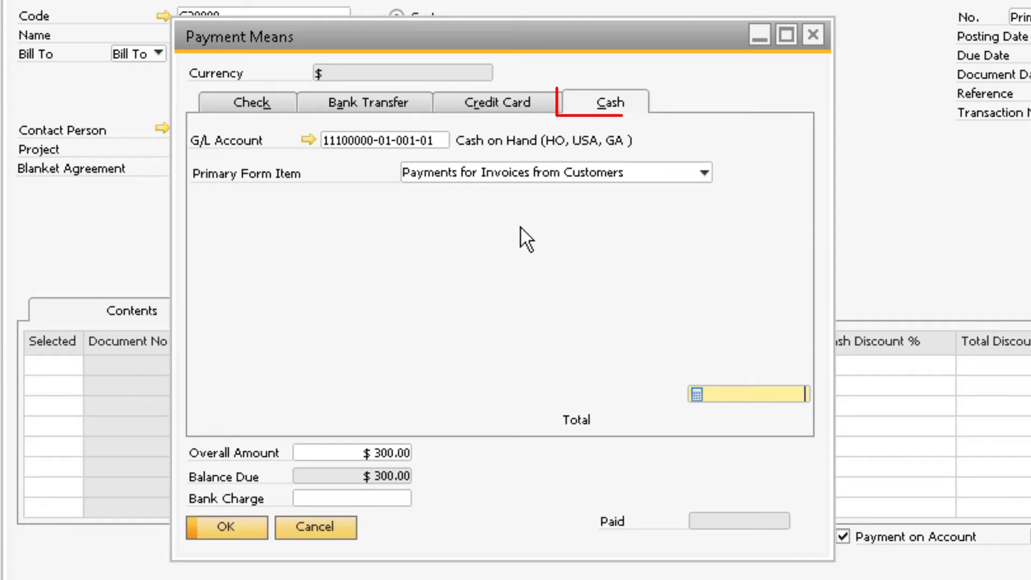
{"action": "mouse_move", "coordinate": [730, 375]}
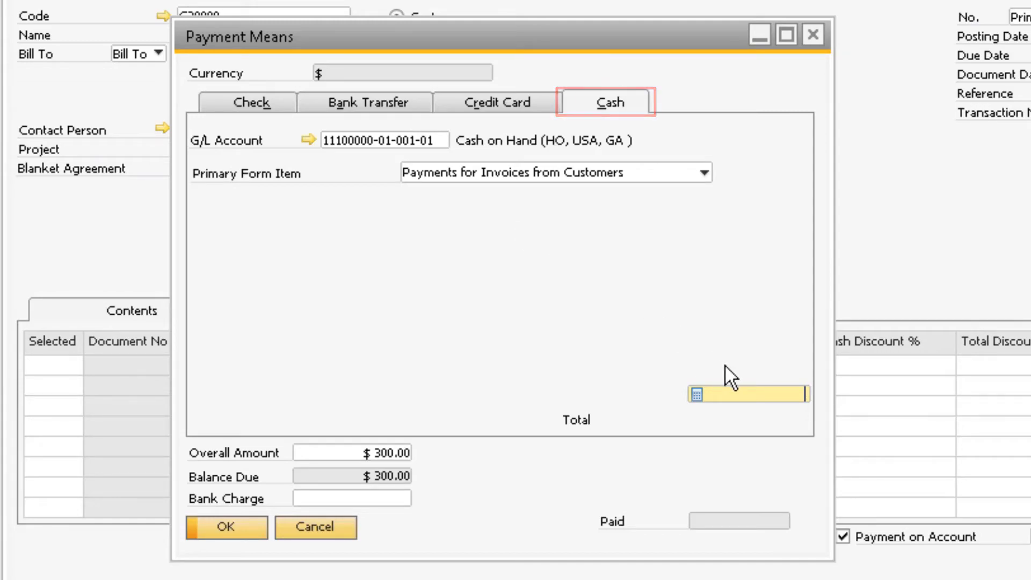
{"action": "type", "text": "300.00"}
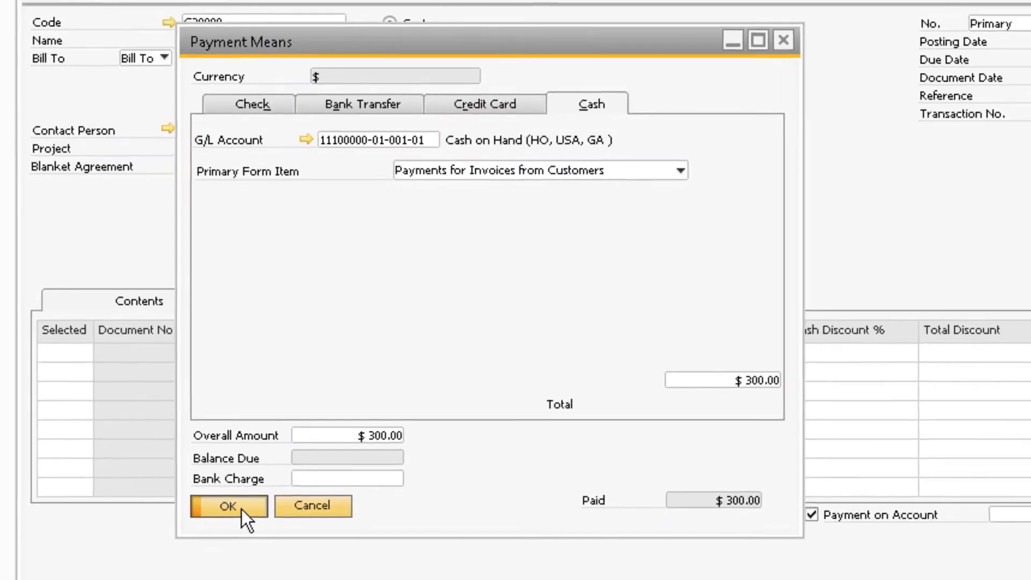
{"action": "left_click", "coordinate": [228, 506]}
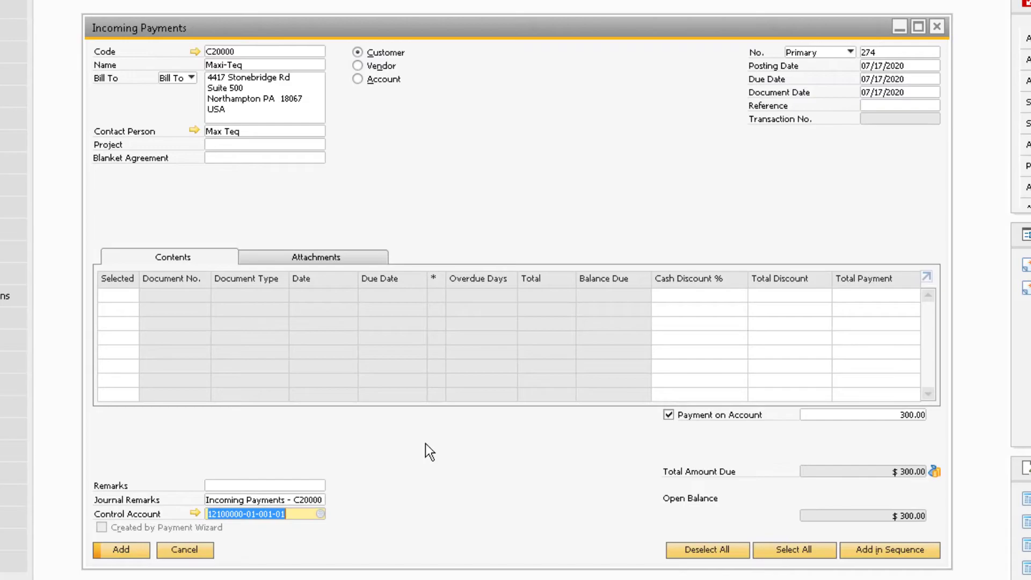
{"action": "left_click", "coordinate": [121, 550]}
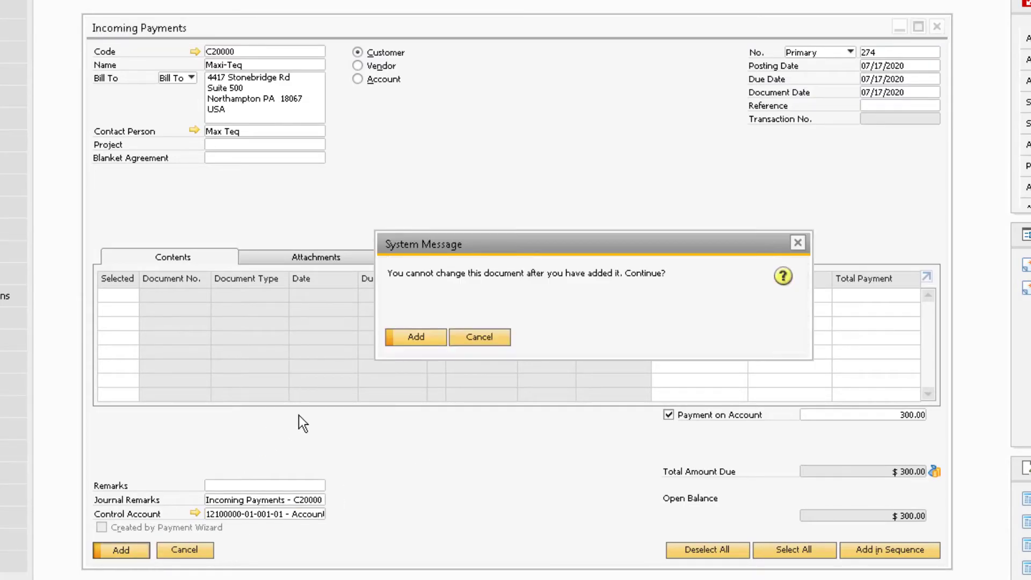
{"action": "left_click", "coordinate": [414, 336]}
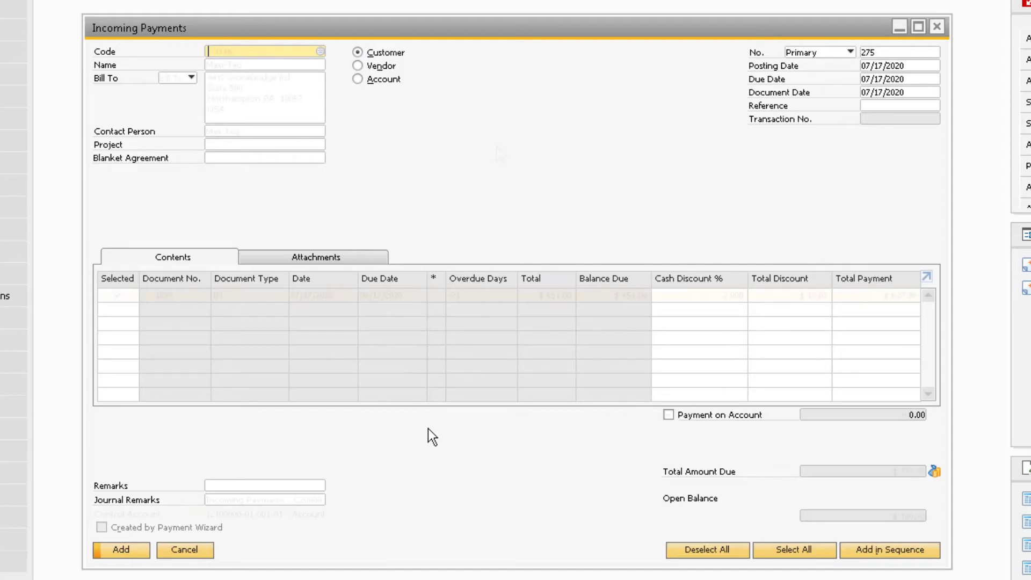
{"action": "type", "text": "C20000"}
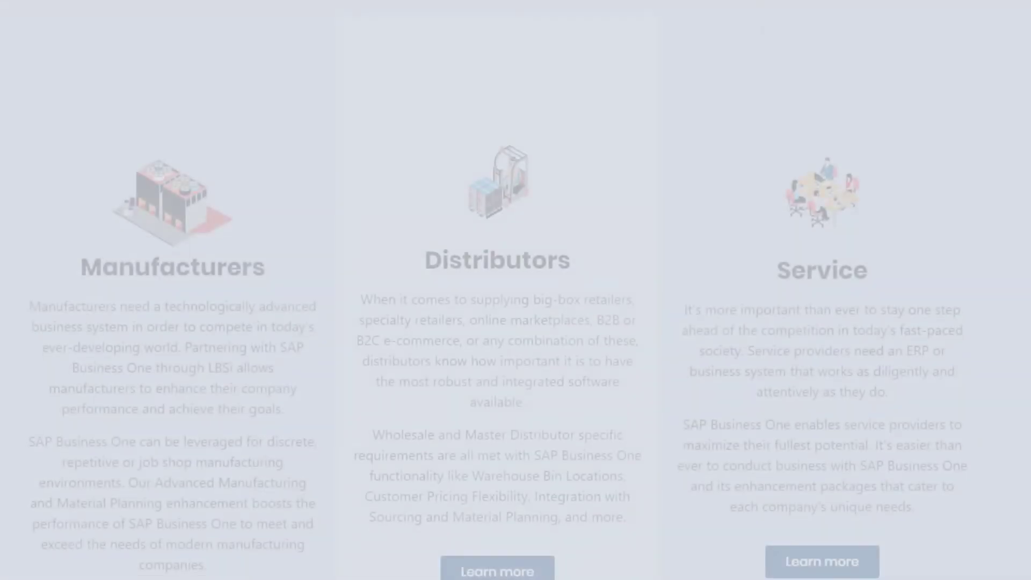
Scroll the LBSi site to the YouTube video, subscribe to the LBSi channel and go to its home page.
{"action": "scroll", "scroll_direction": "down", "scroll_amount": 3}
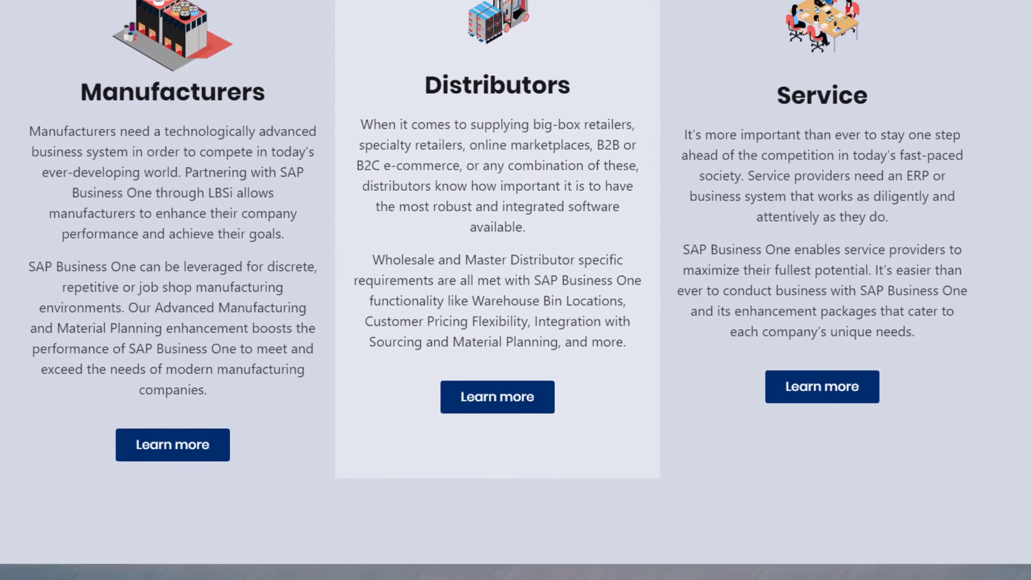
{"action": "scroll", "scroll_direction": "down", "scroll_amount": 3}
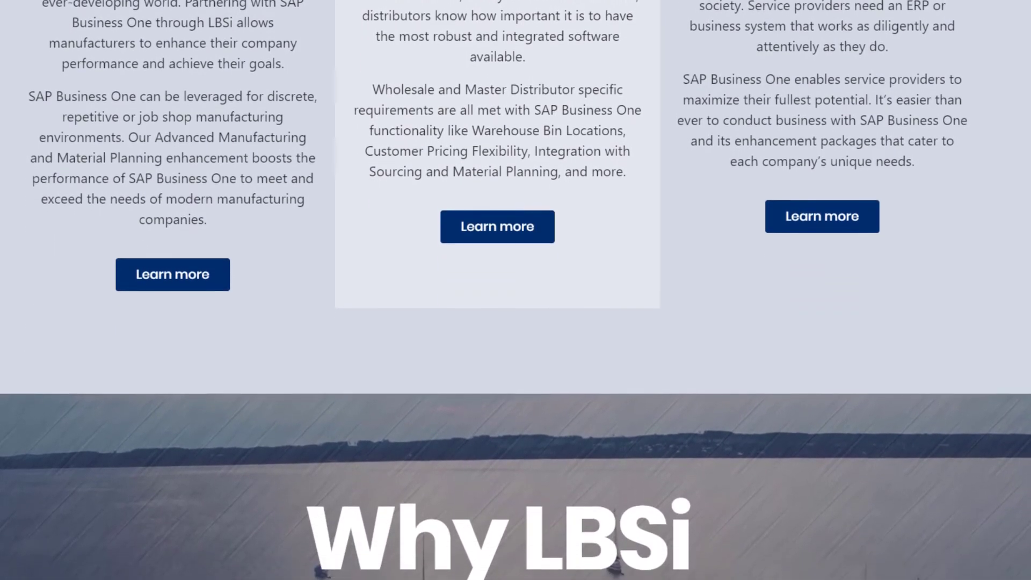
{"action": "scroll", "scroll_direction": "down", "scroll_amount": 3}
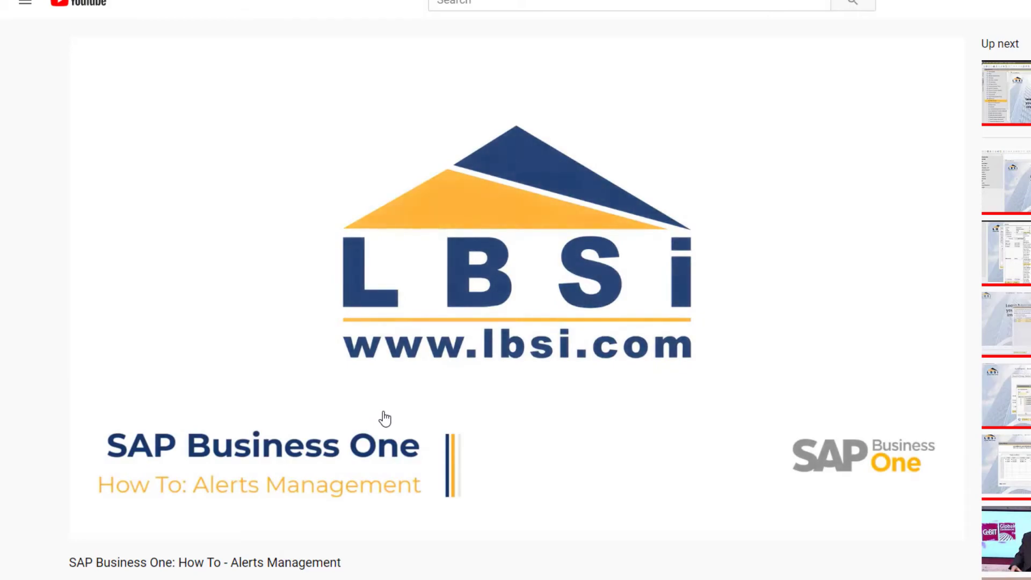
{"action": "scroll", "scroll_direction": "down", "scroll_amount": 3}
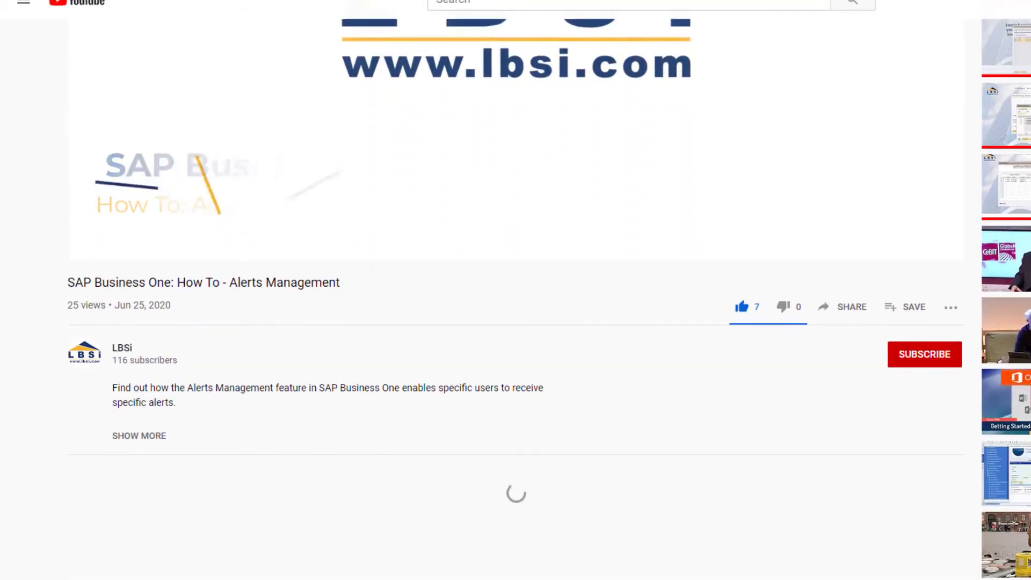
{"action": "left_click", "coordinate": [924, 354]}
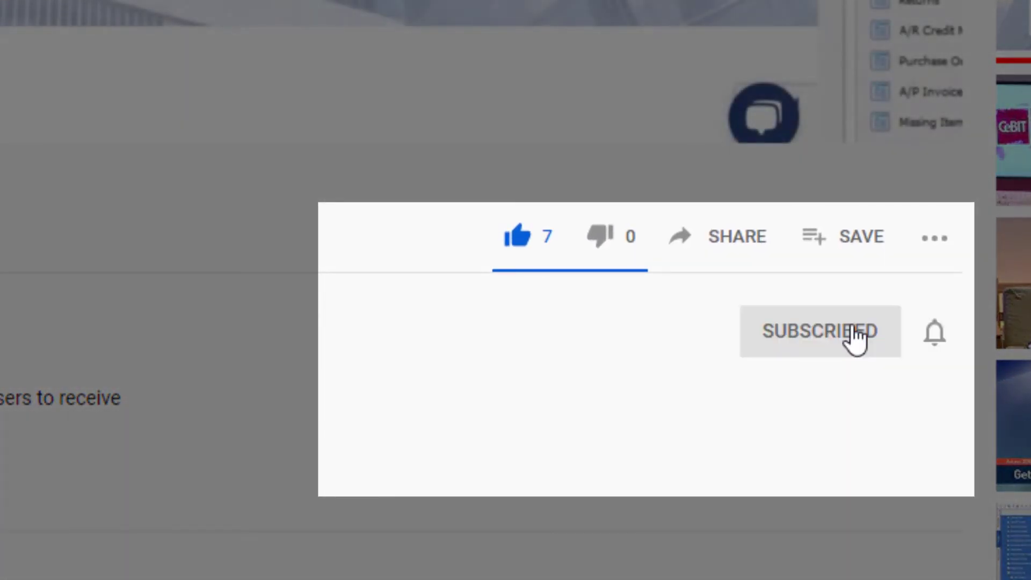
{"action": "left_click", "coordinate": [933, 331]}
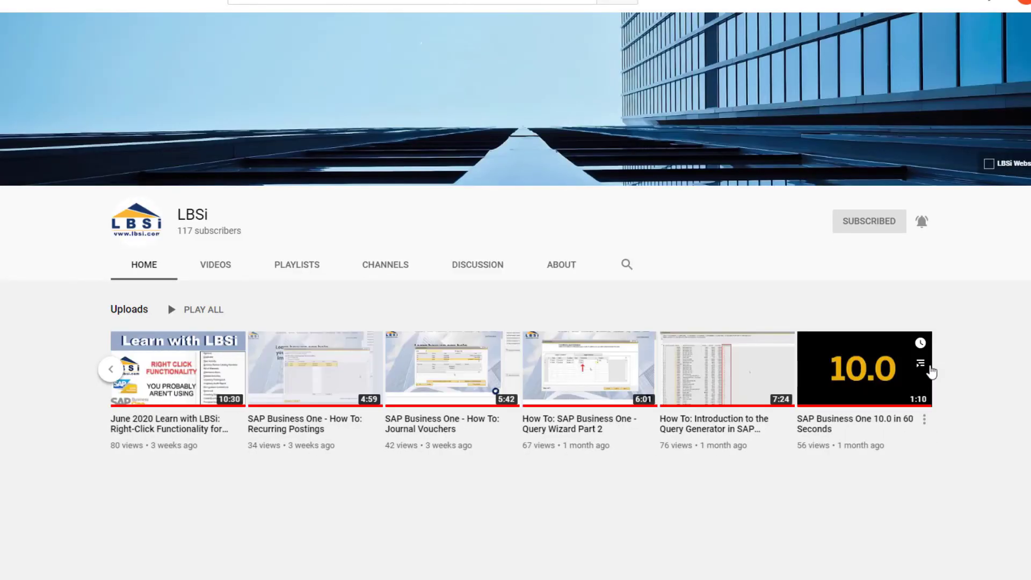
{"action": "mouse_move", "coordinate": [948, 362]}
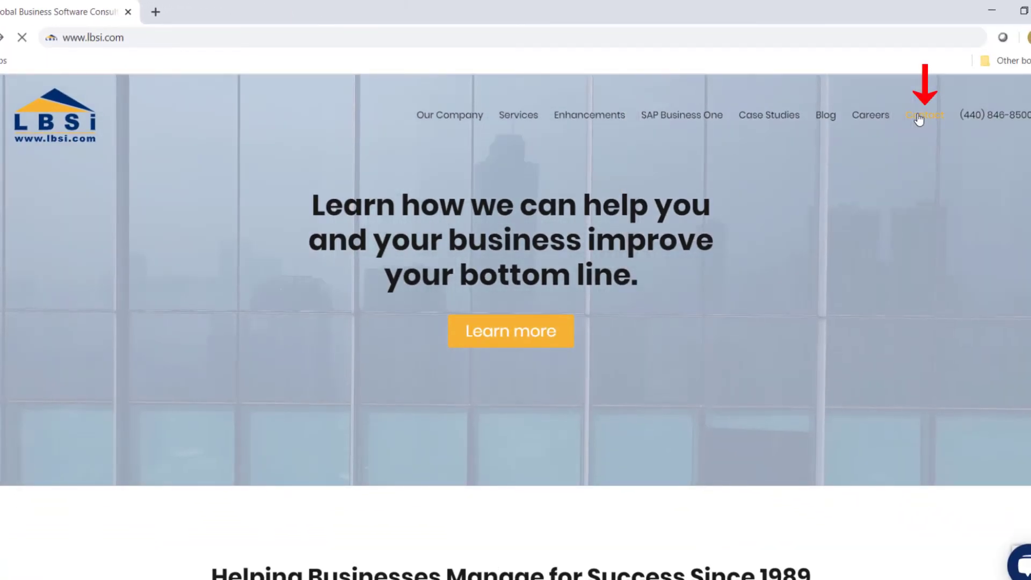
Go to the LBSi Contact Us page and start a new Outlook email to the sales team.
{"action": "left_click", "coordinate": [924, 115]}
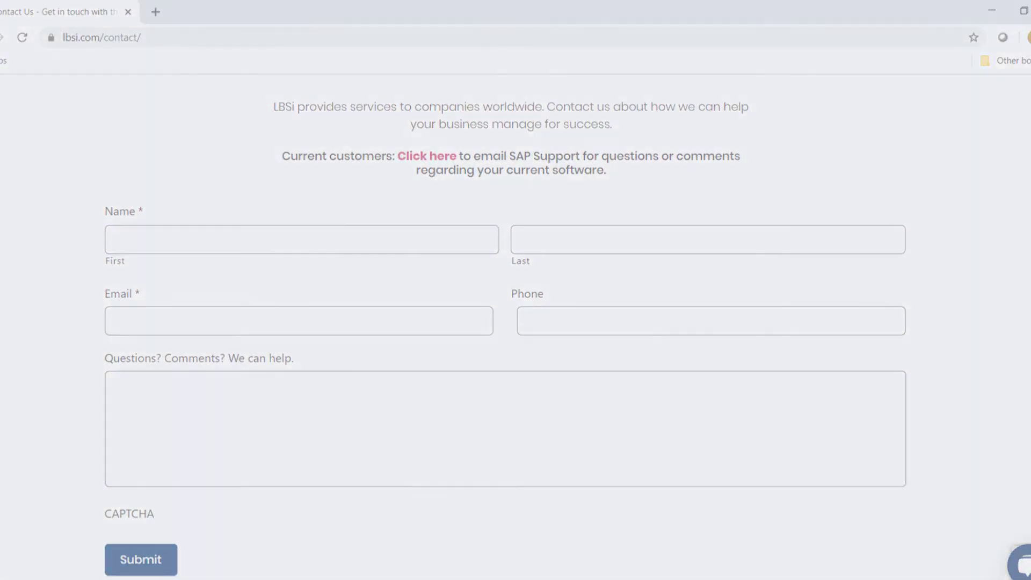
{"action": "left_click", "coordinate": [426, 156]}
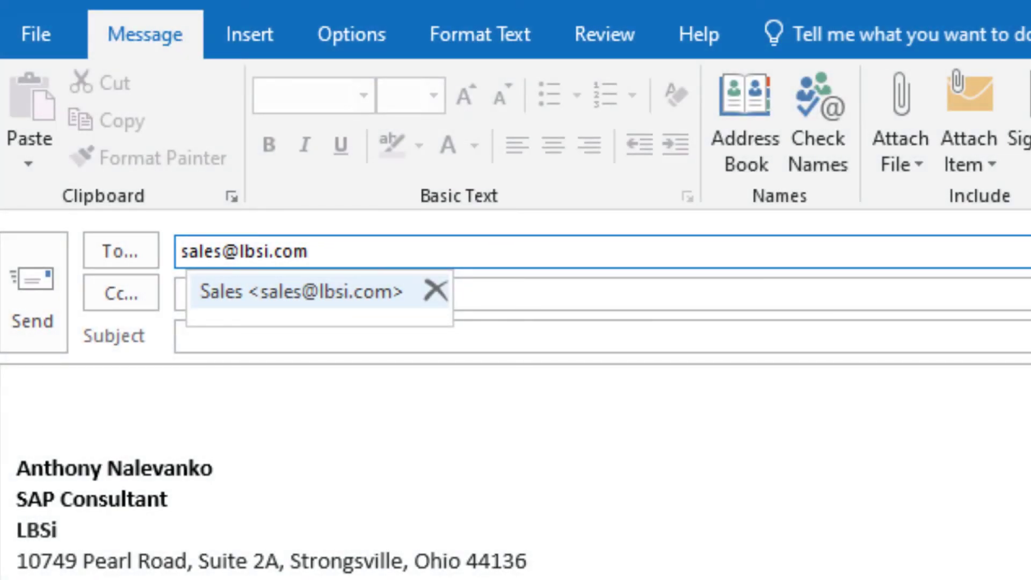